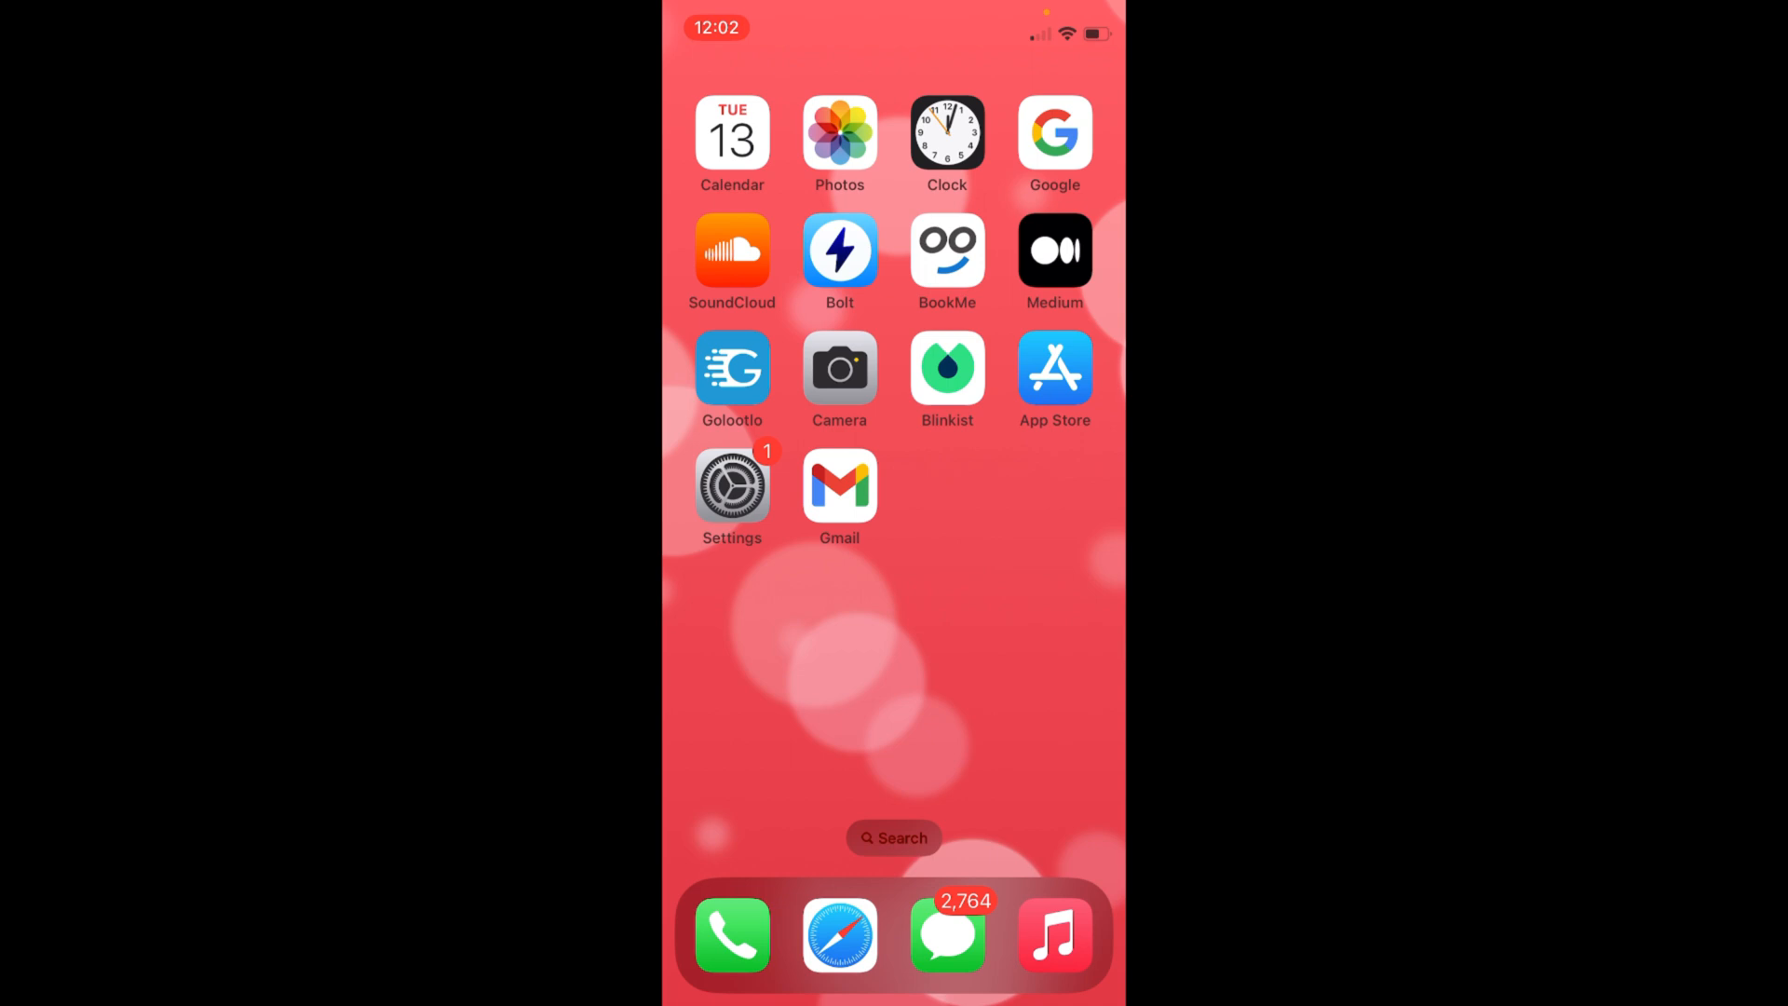
Launch Settings from the Home Screen and return from General to the main settings list.
left_click(731, 484)
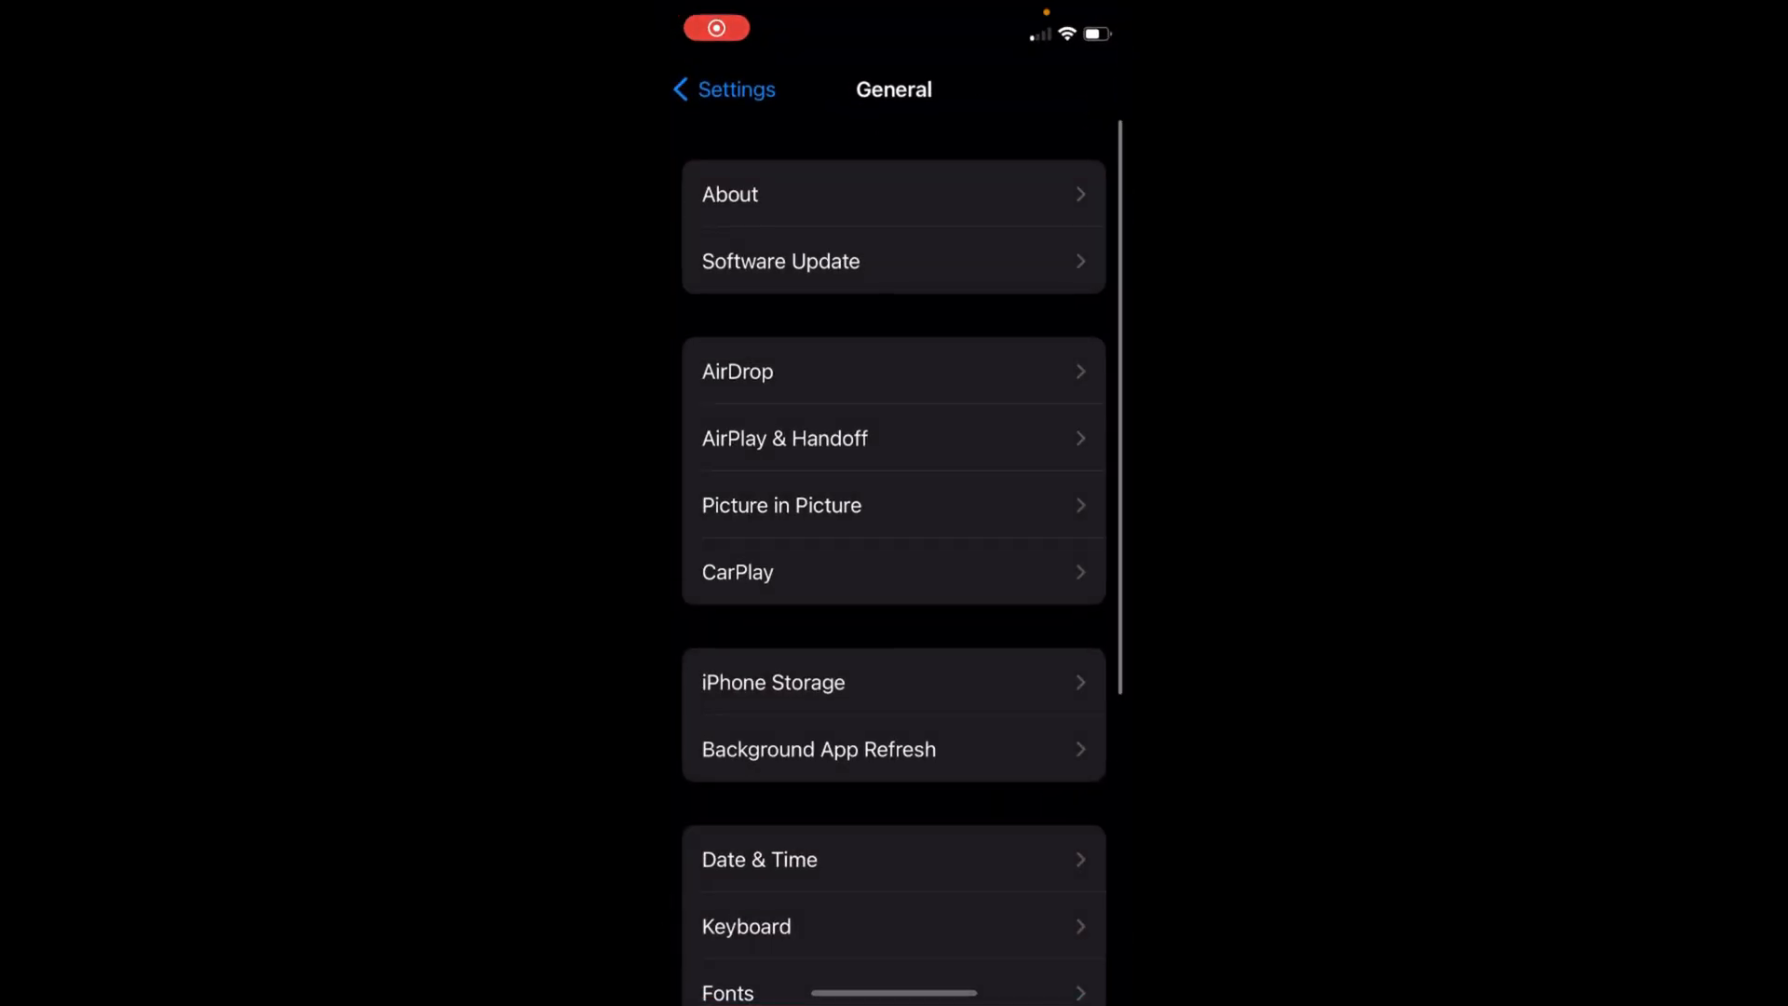
left_click(722, 89)
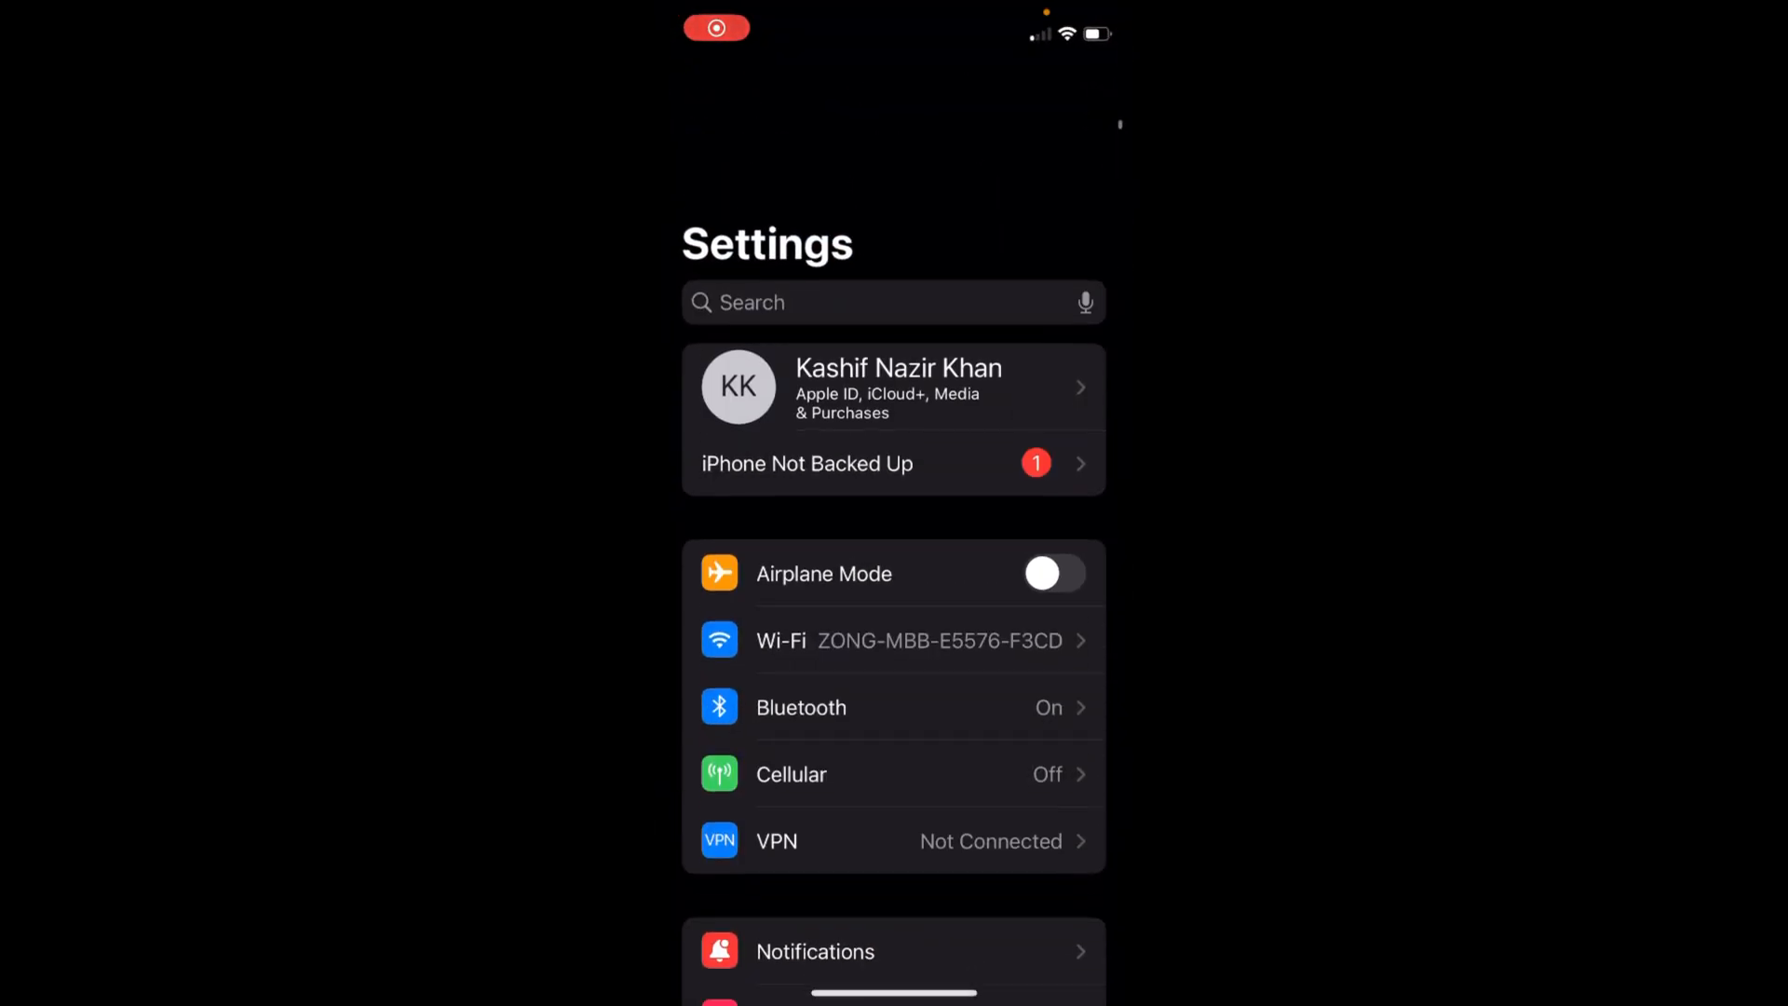
scroll("up", 3)
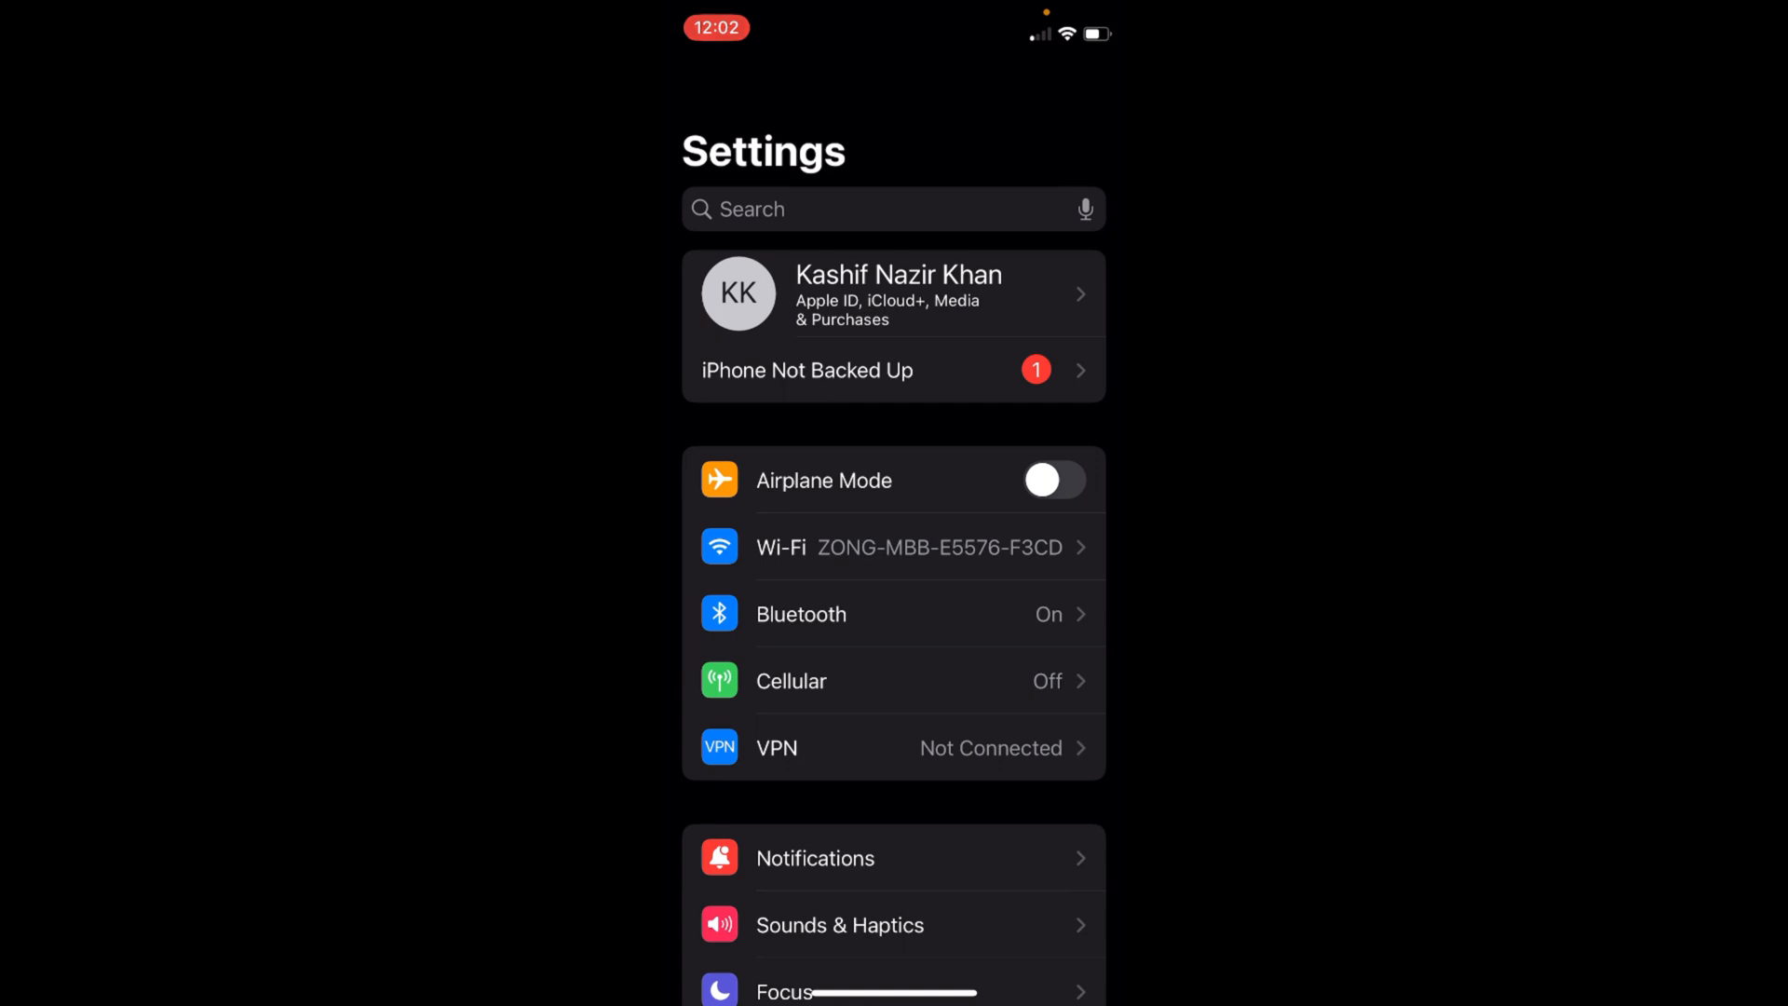
Scroll the main Settings list down to locate the Accessibility entry.
scroll("down", 3)
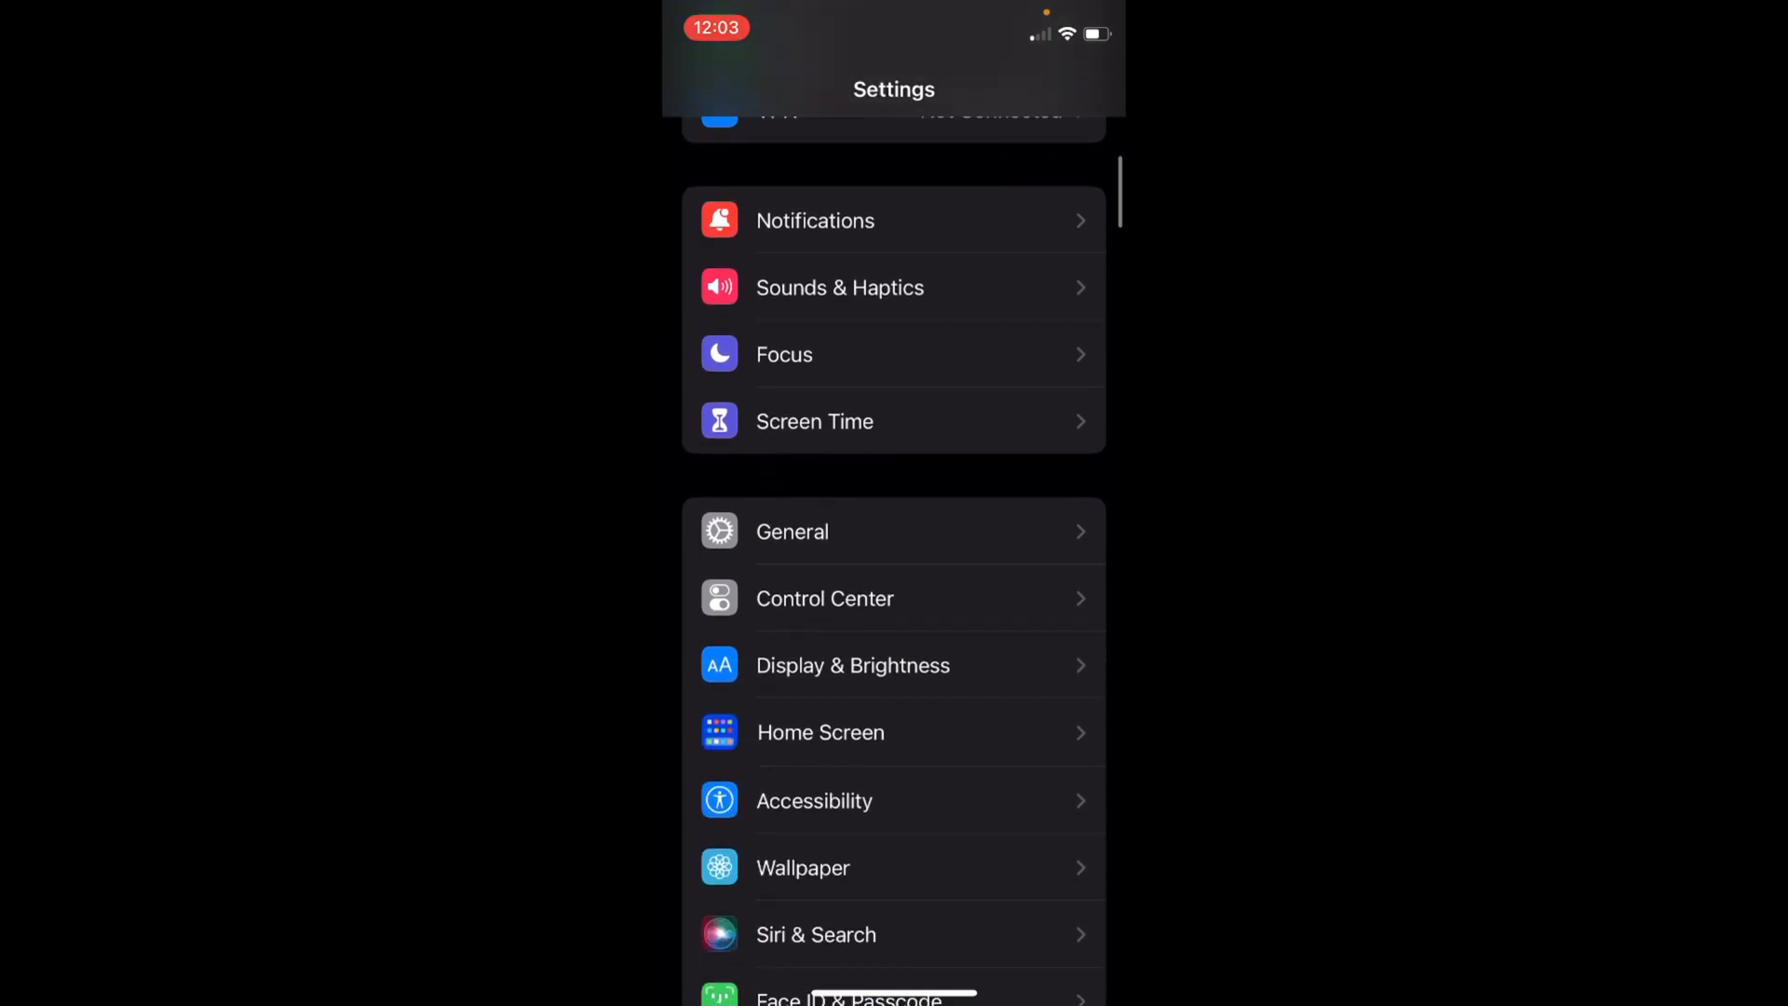
scroll("up", 3)
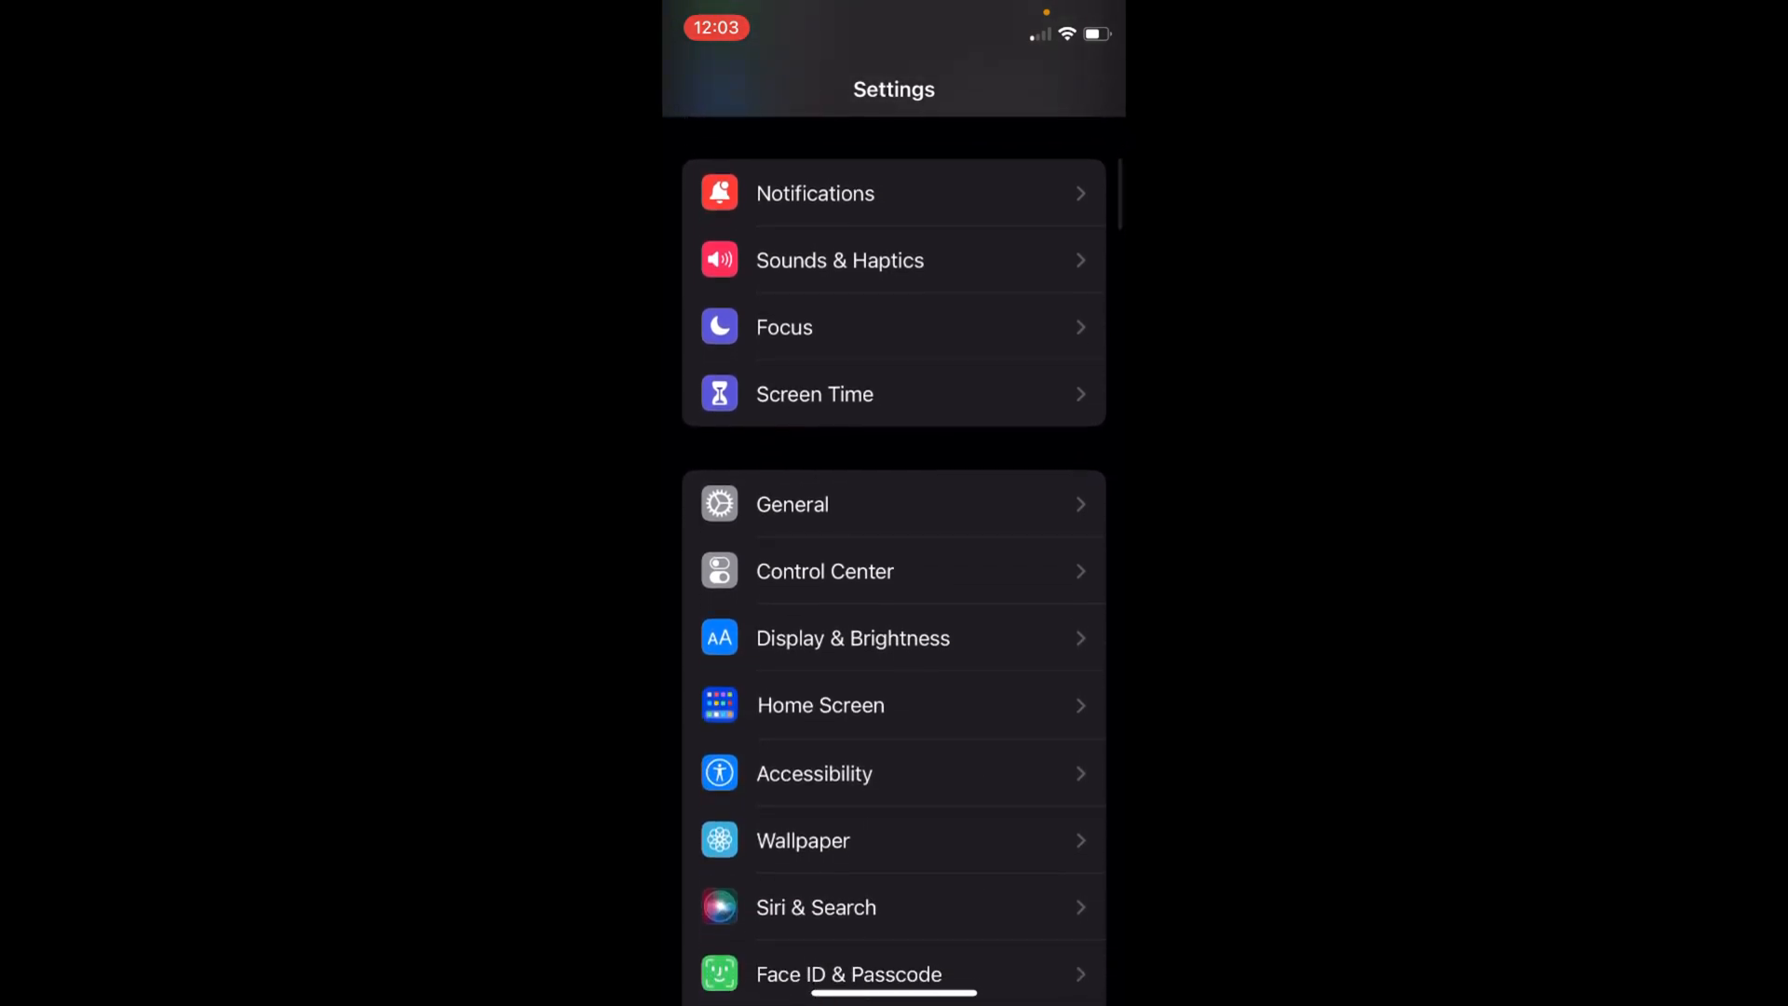
scroll("down", 3)
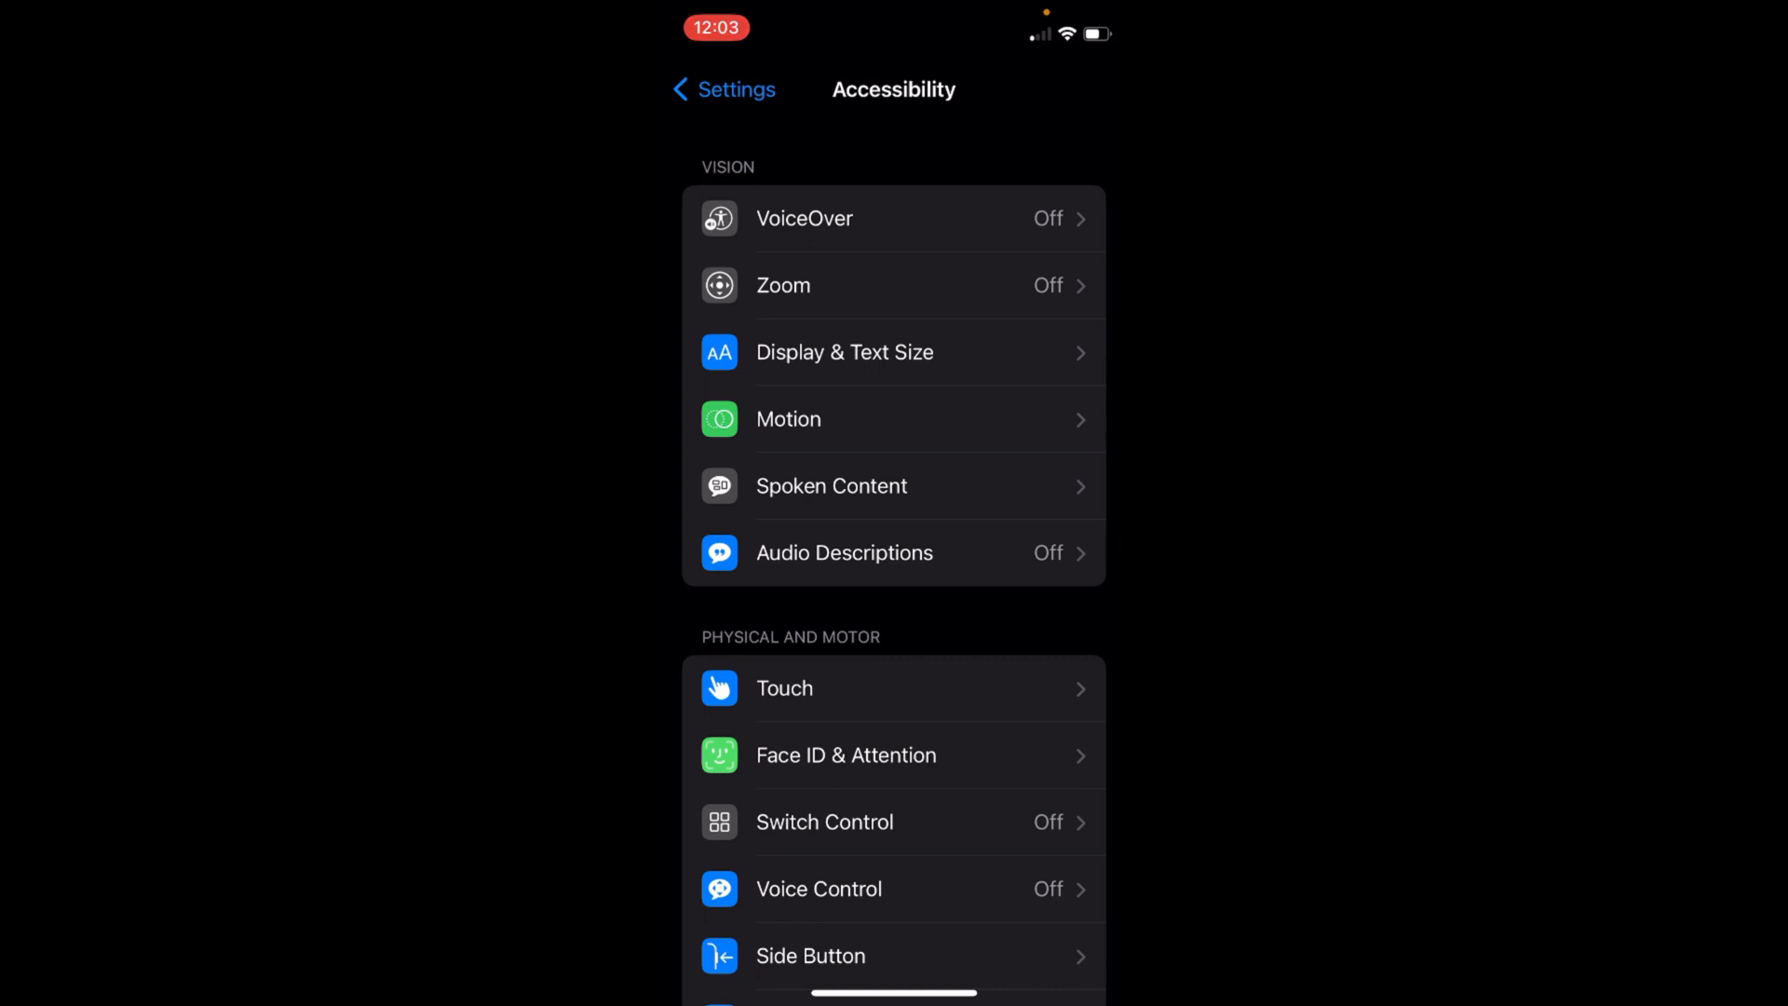
Scroll Audio/Visual to the VISUAL section and enter LED Flash for Alerts.
scroll("down", 3)
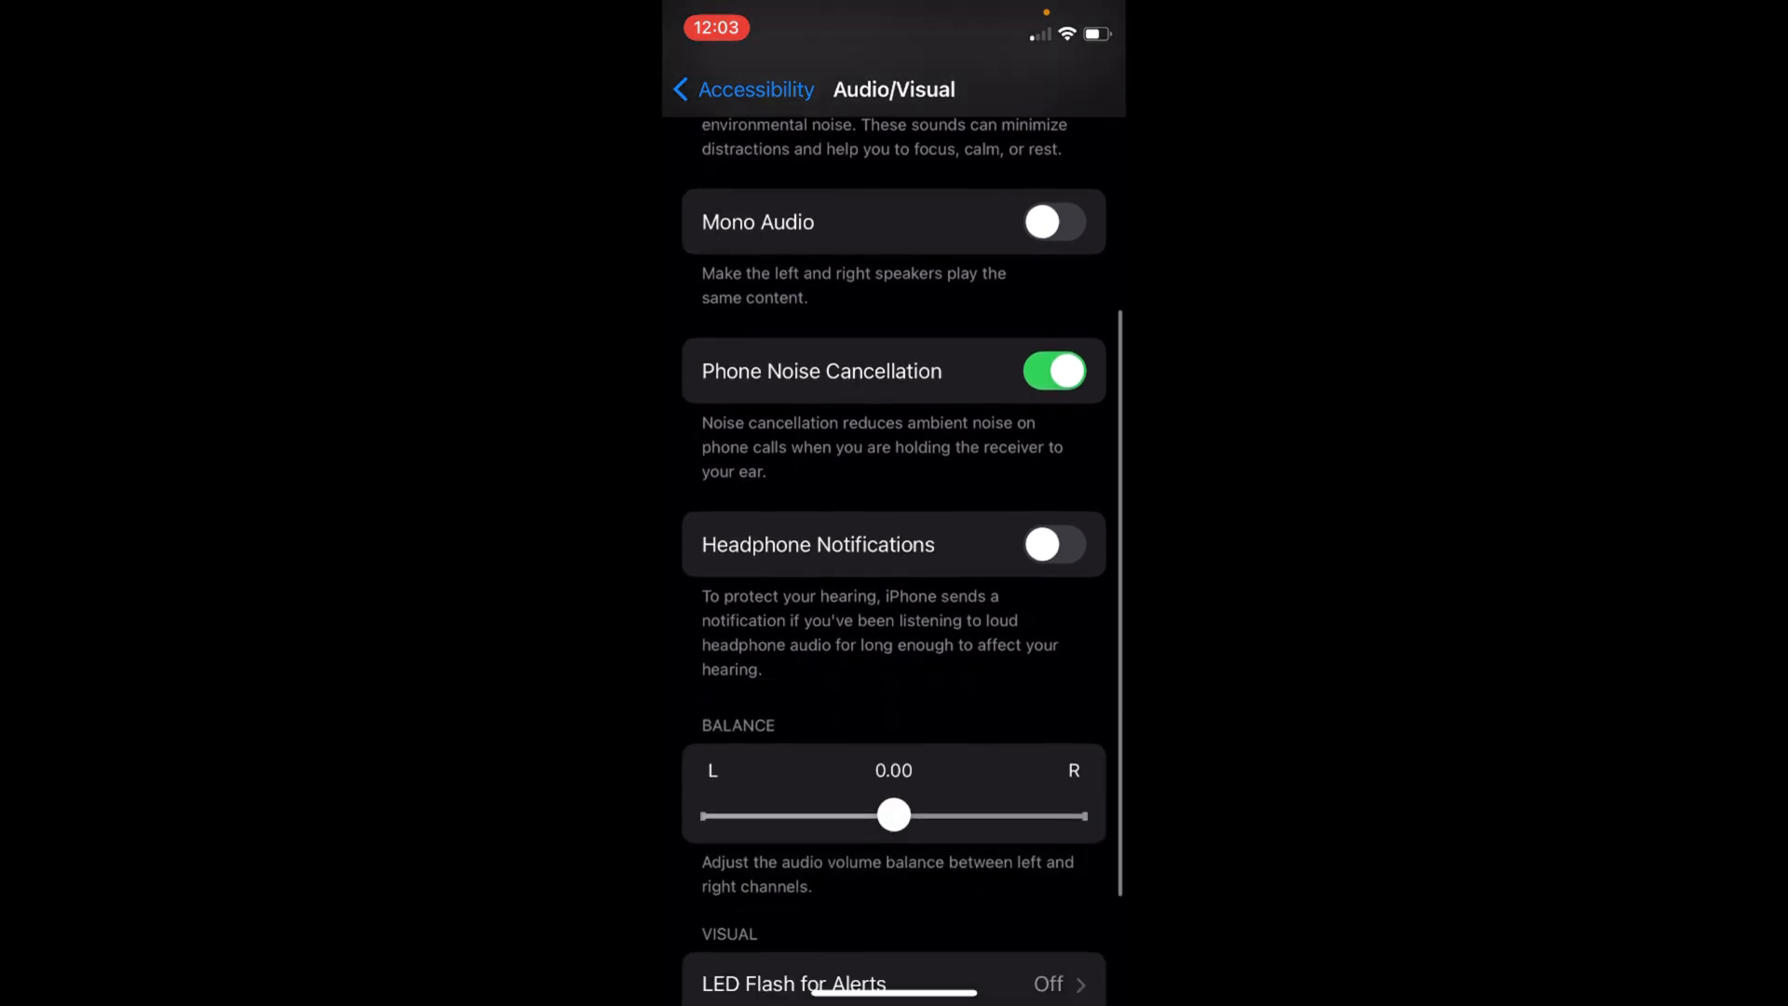
scroll("down", 3)
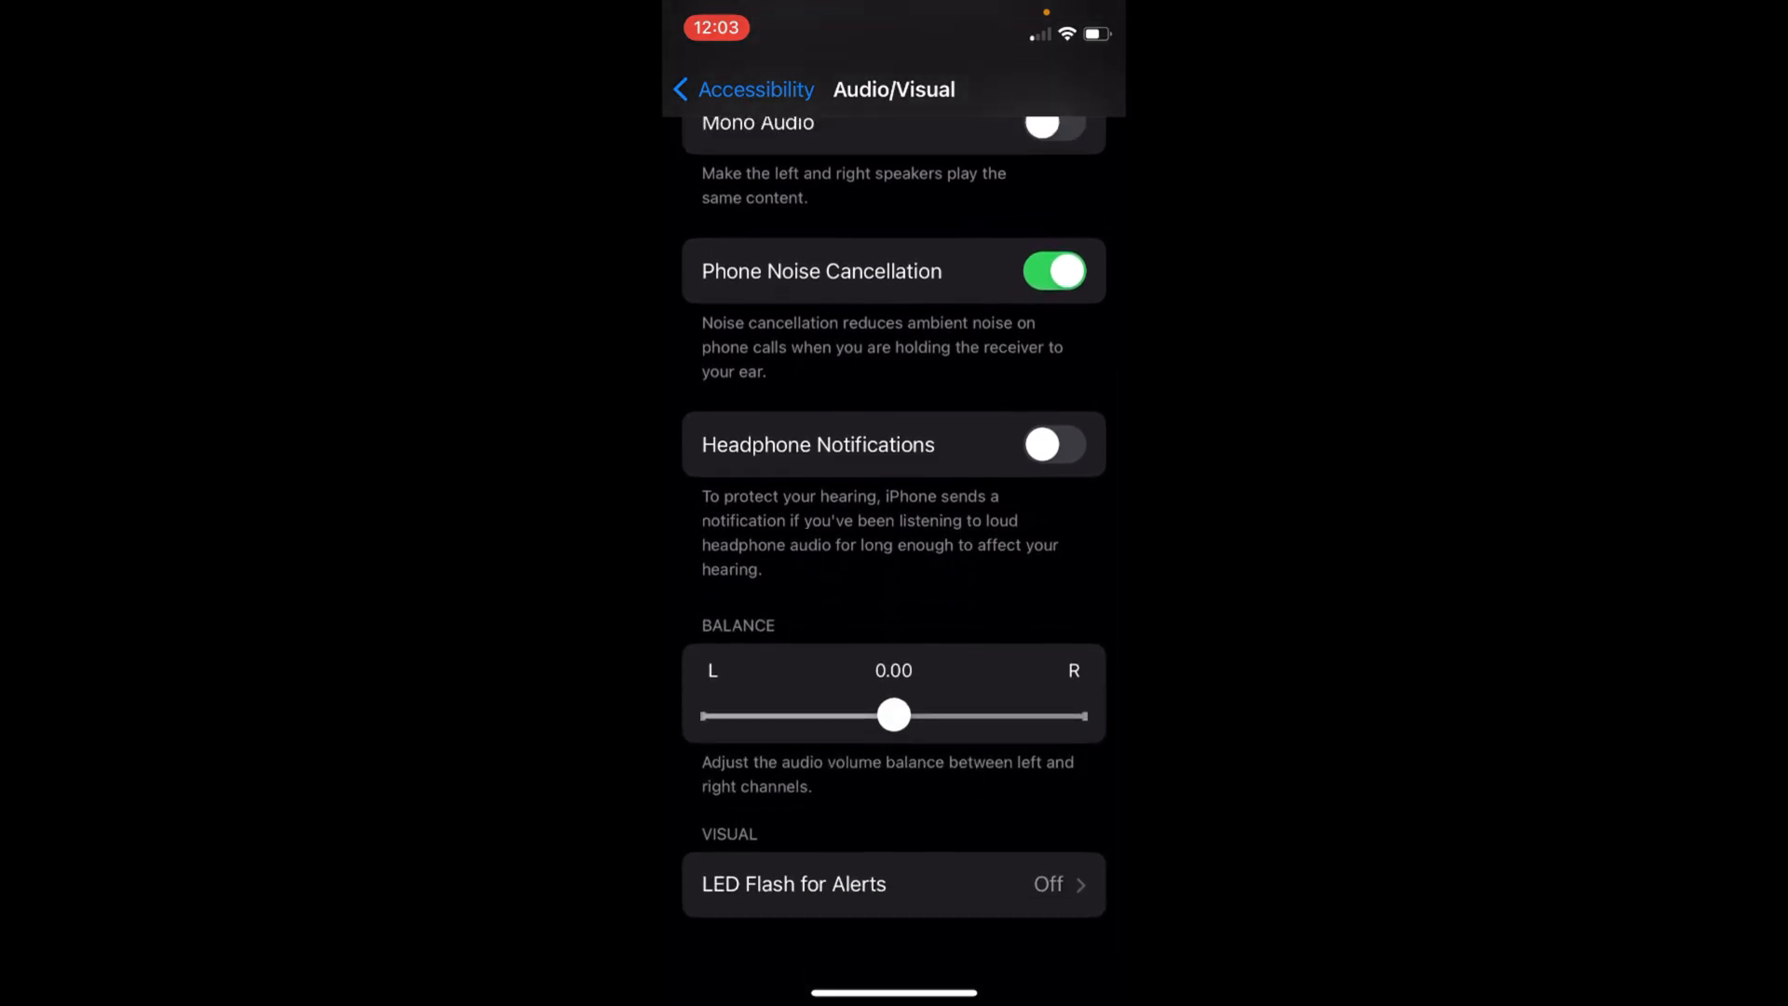
left_click(893, 884)
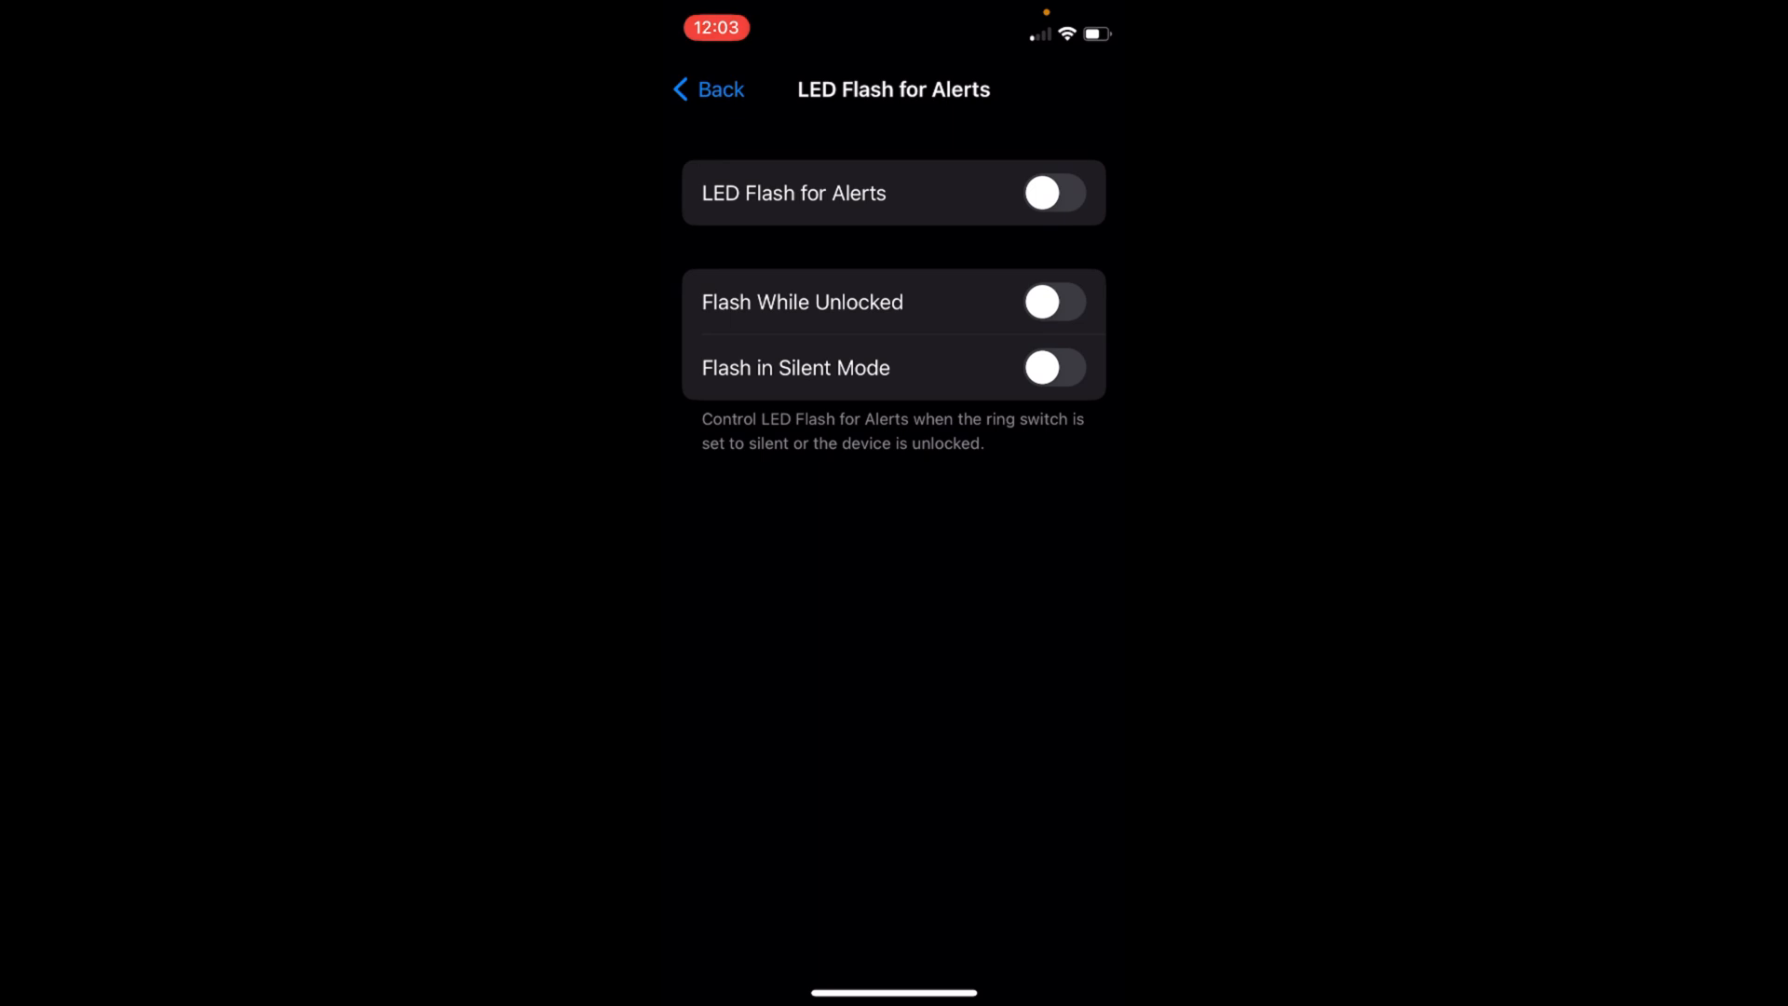
Switch LED Flash for Alerts and Flash While Unlocked each on then off, leaving both off.
left_click(1052, 193)
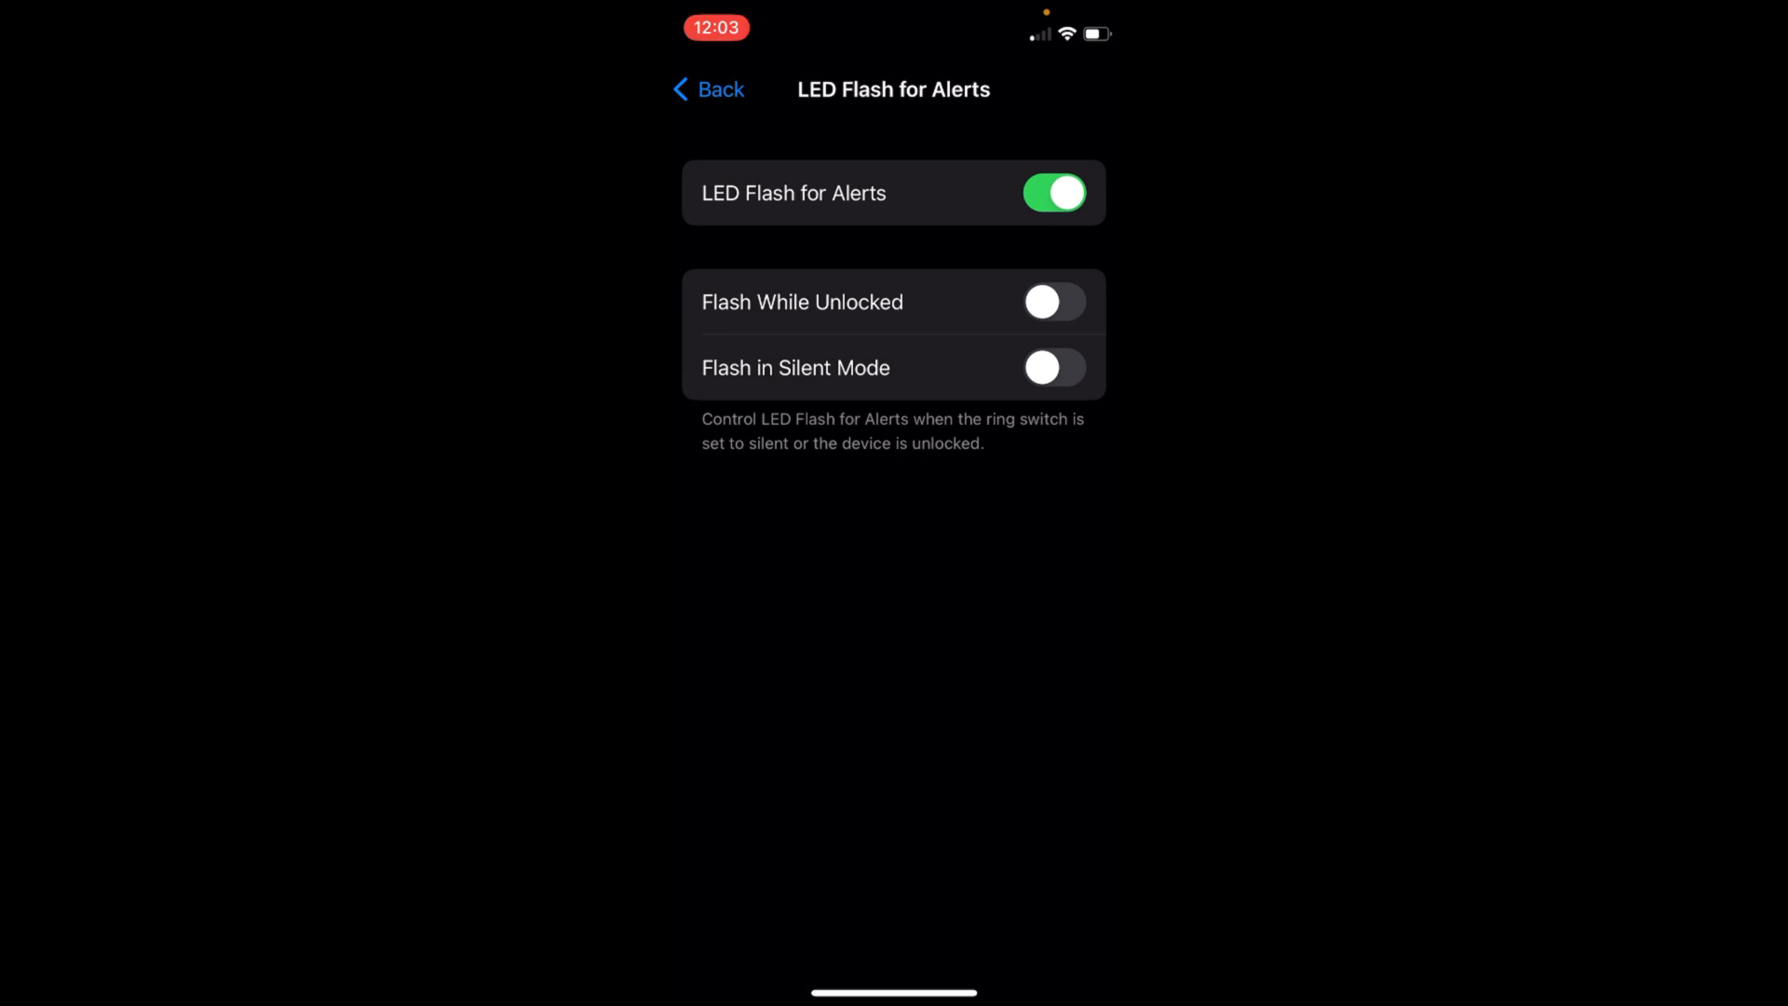
left_click(1051, 197)
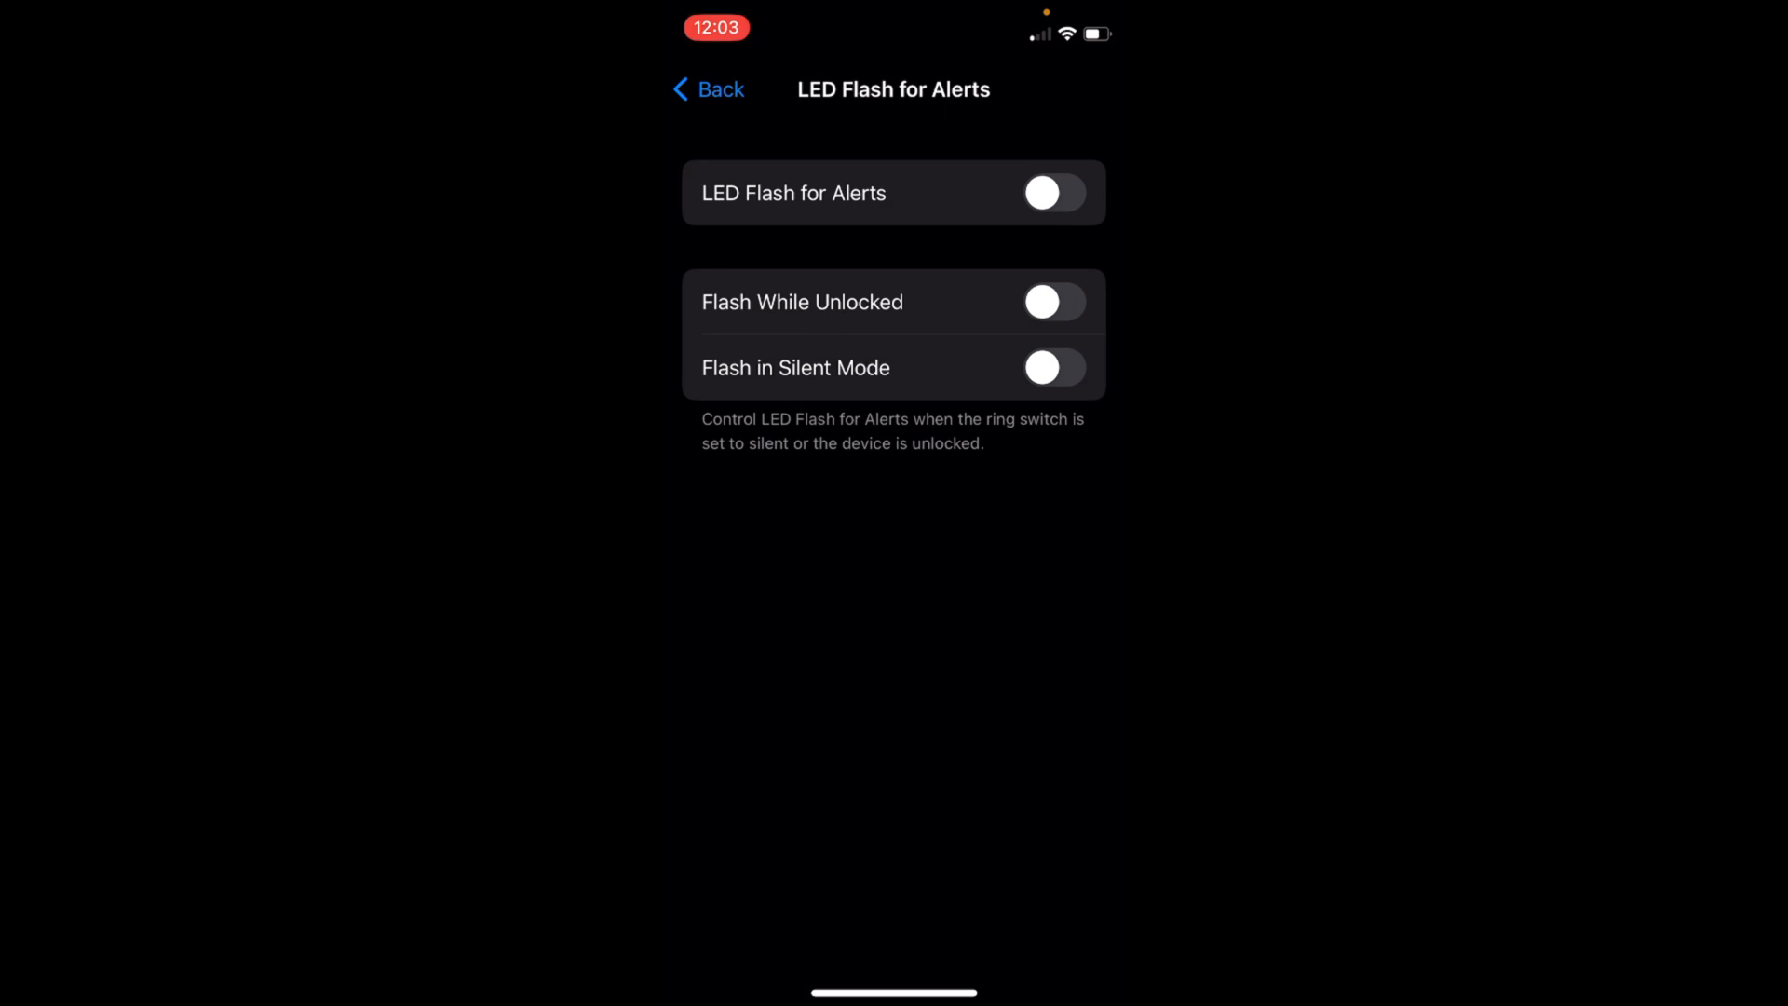
left_click(1053, 301)
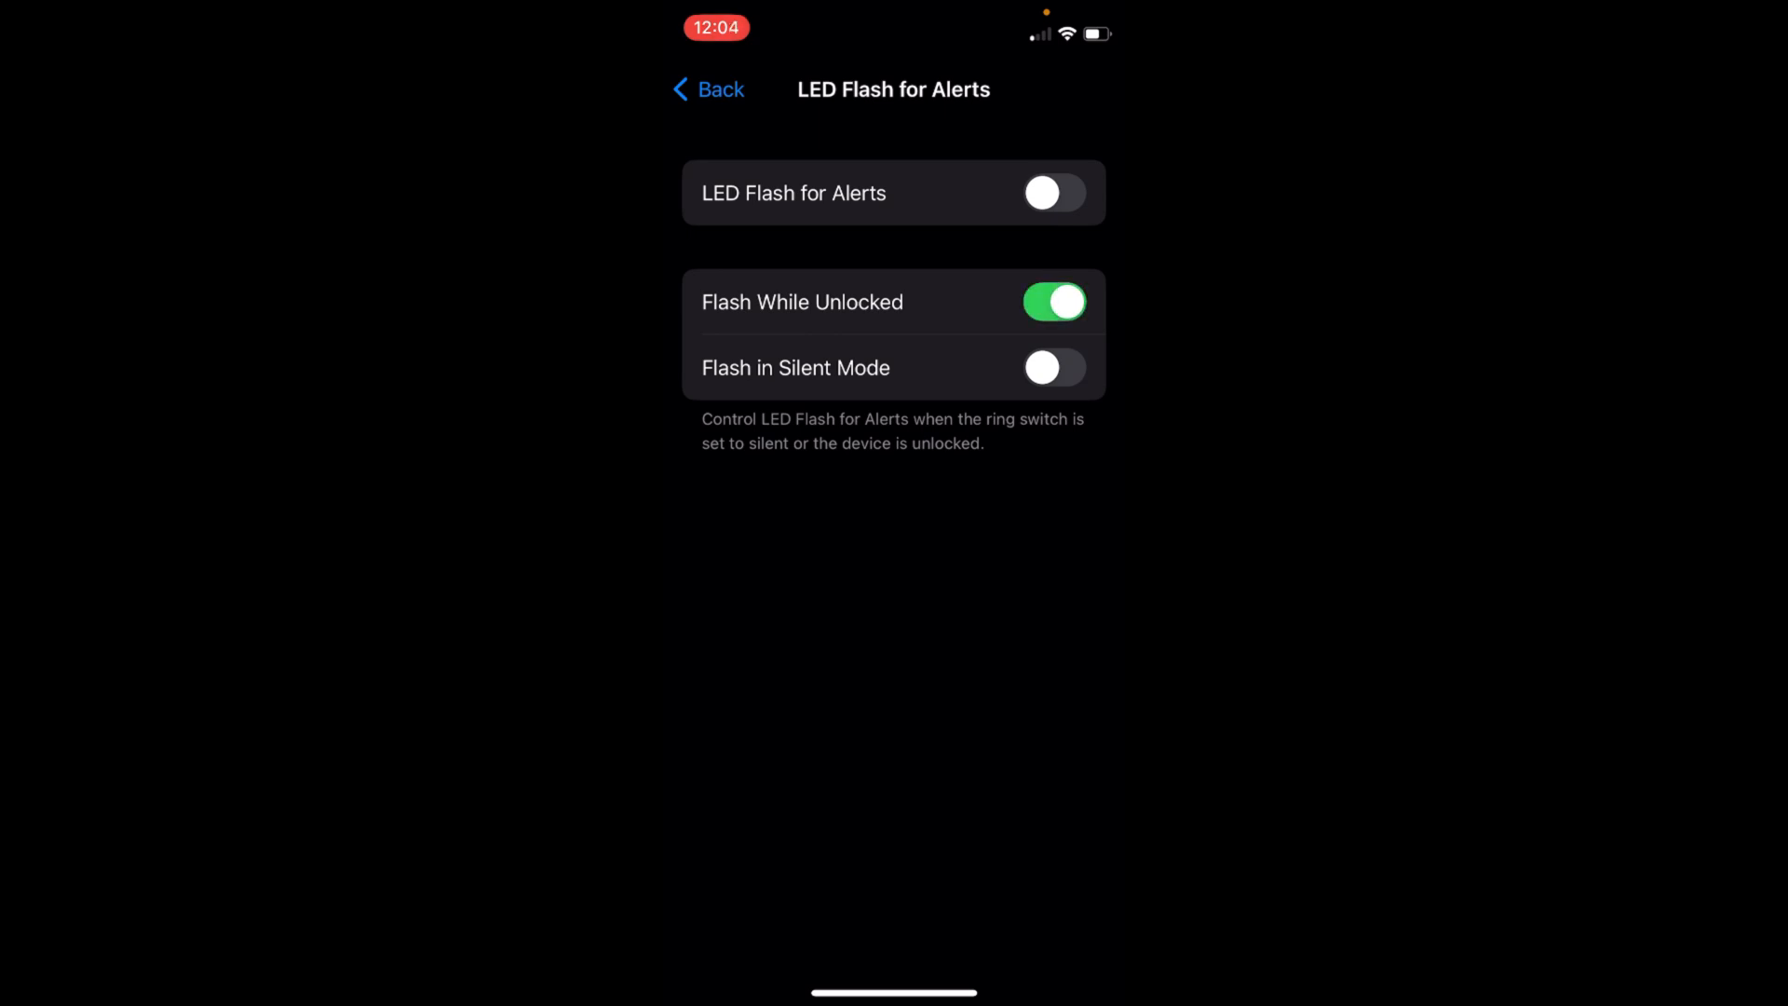
left_click(1052, 301)
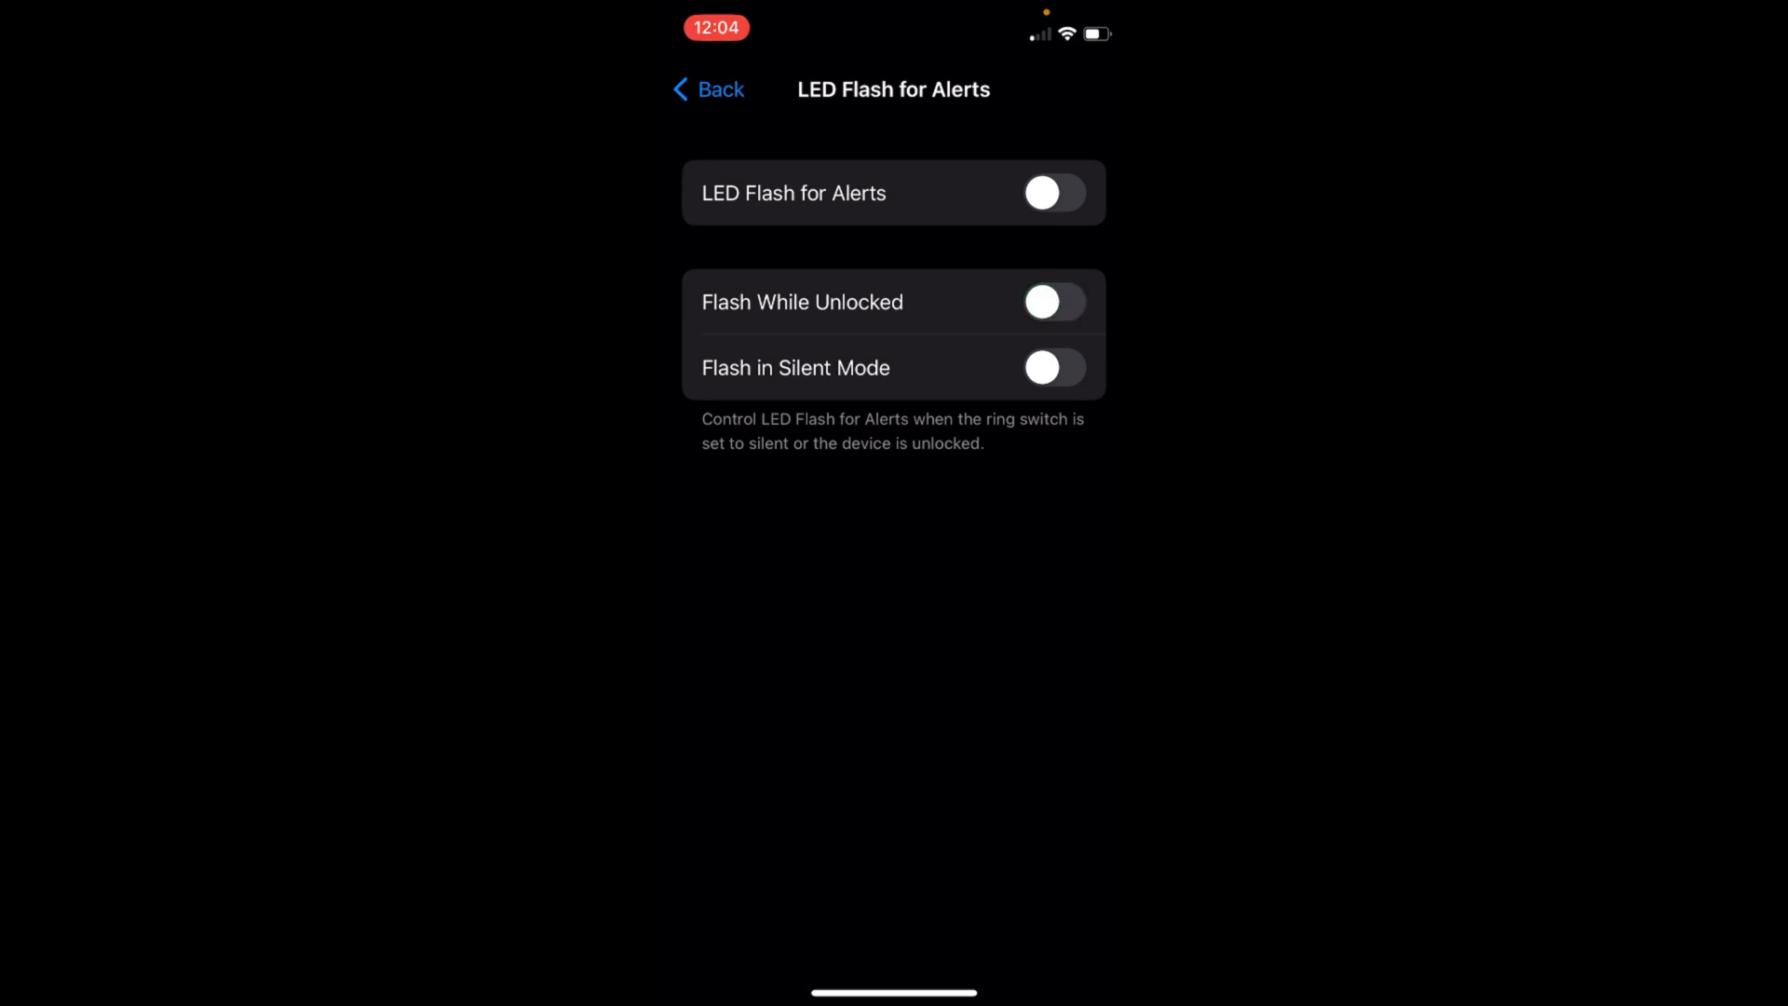